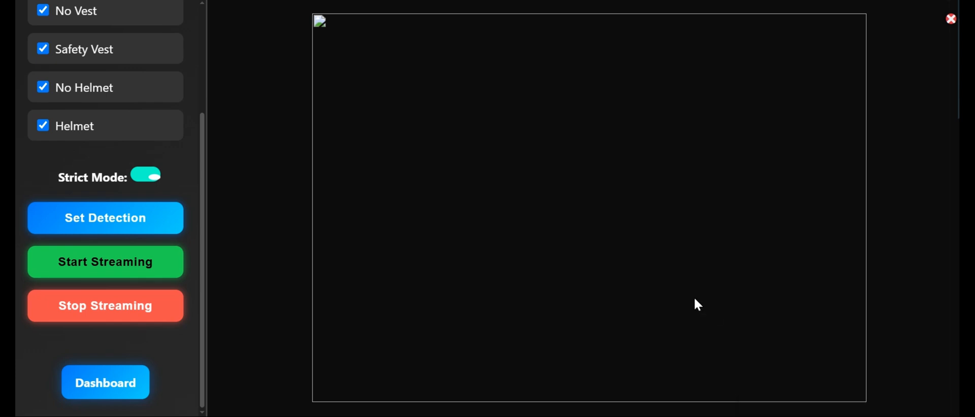
Start the live detection stream so the feed shows a safety vest at 0.54 confidence.
scroll(up, 3)
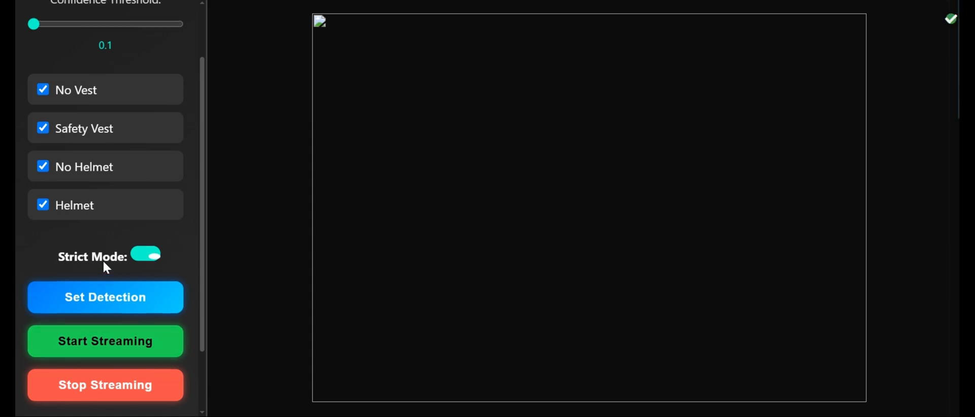
scroll(up, 3)
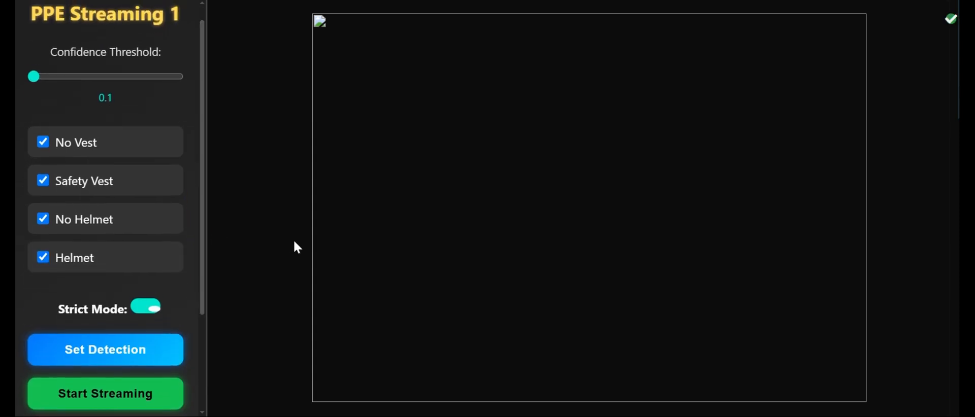
click(104, 393)
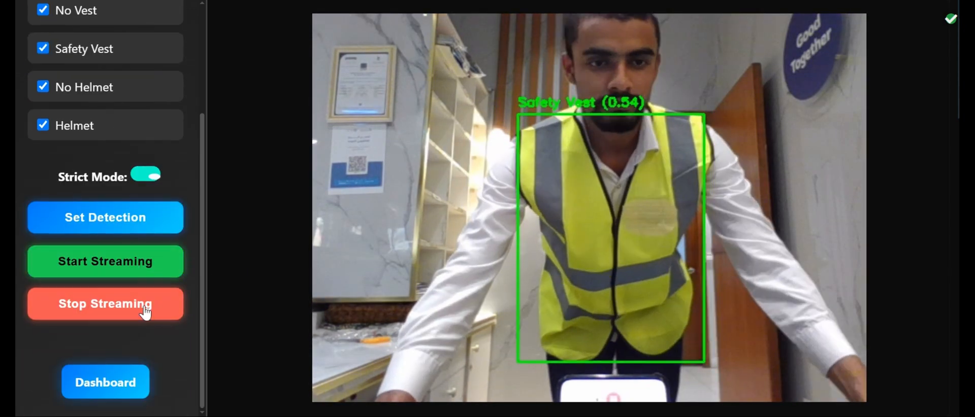
Stop the live detection stream, leaving the video area blank.
click(104, 304)
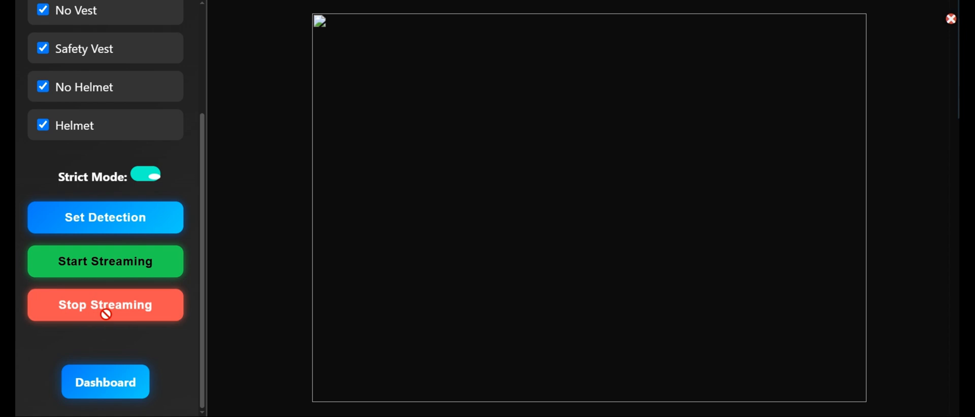
mouse_move(245, 293)
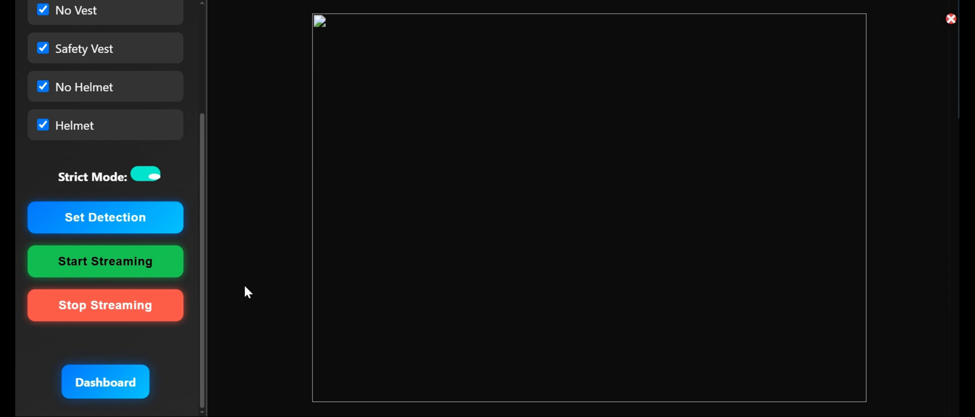
scroll(up, 3)
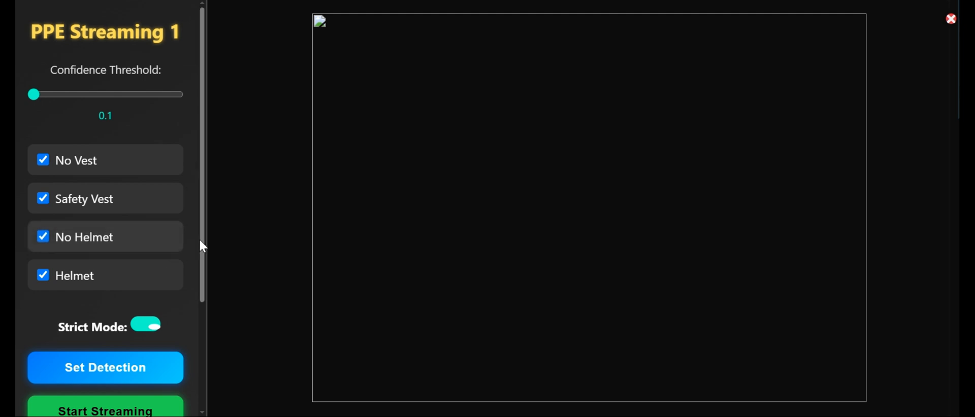
mouse_move(350, 190)
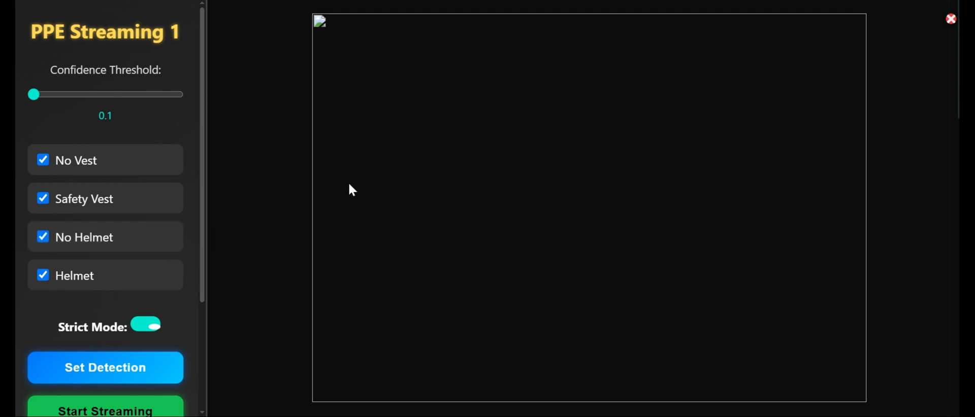
mouse_move(270, 213)
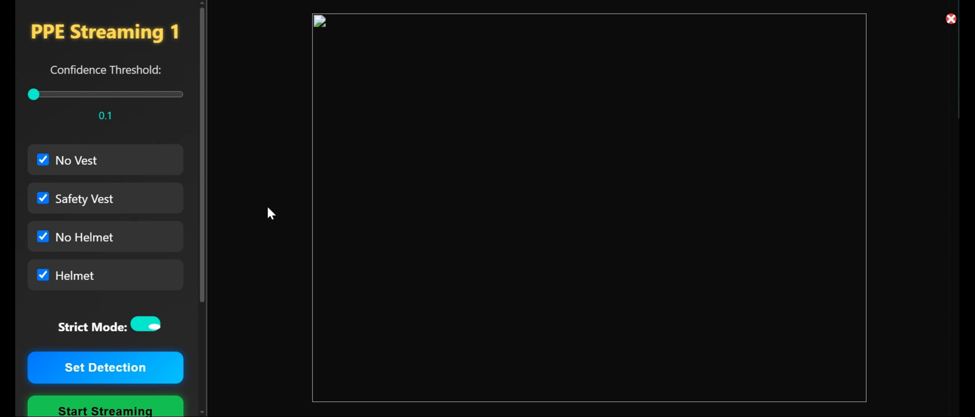
mouse_move(84, 135)
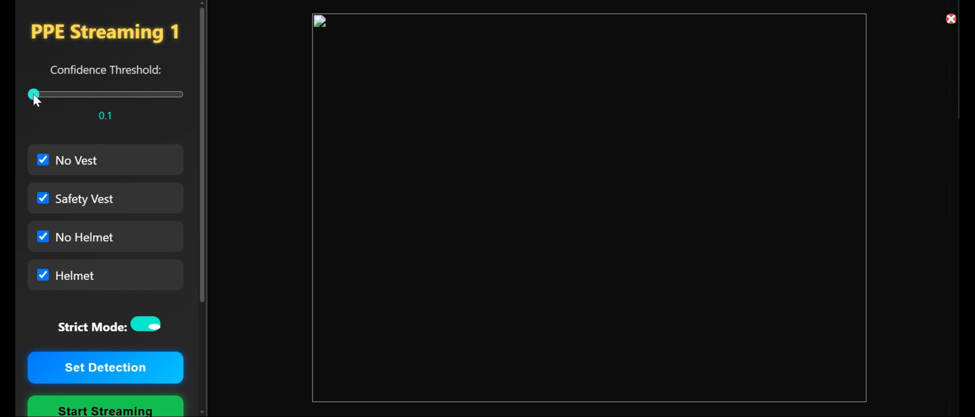
Raise the confidence threshold slider from 0.1 to 0.3 and review the class checkboxes.
drag(33, 94, 65, 93)
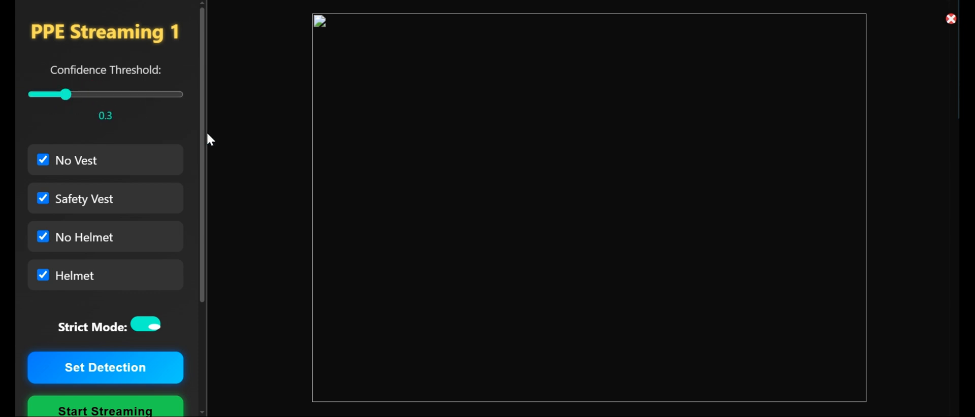
mouse_move(76, 160)
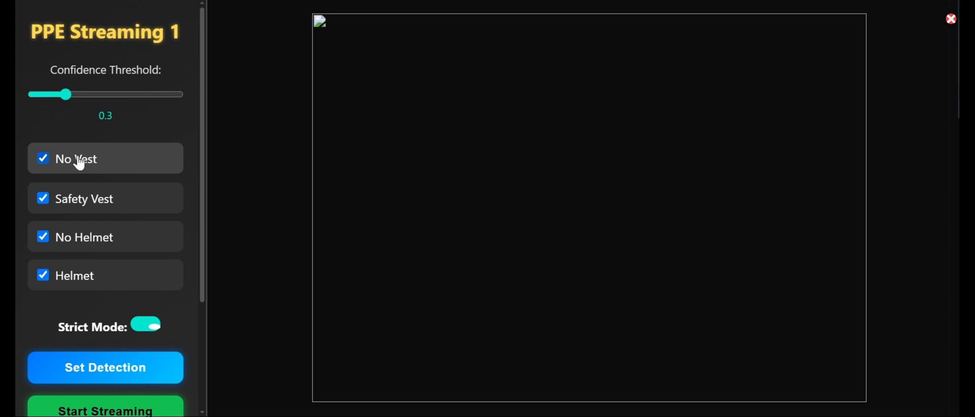
mouse_move(74, 175)
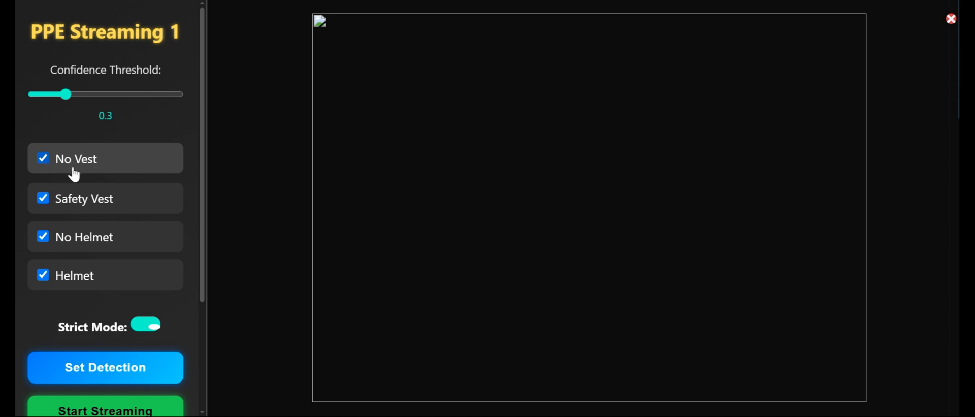
mouse_move(90, 225)
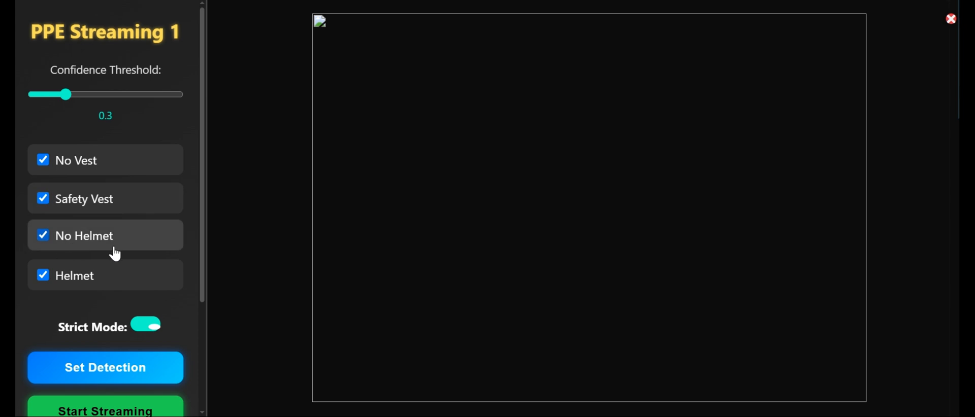
scroll(down, 3)
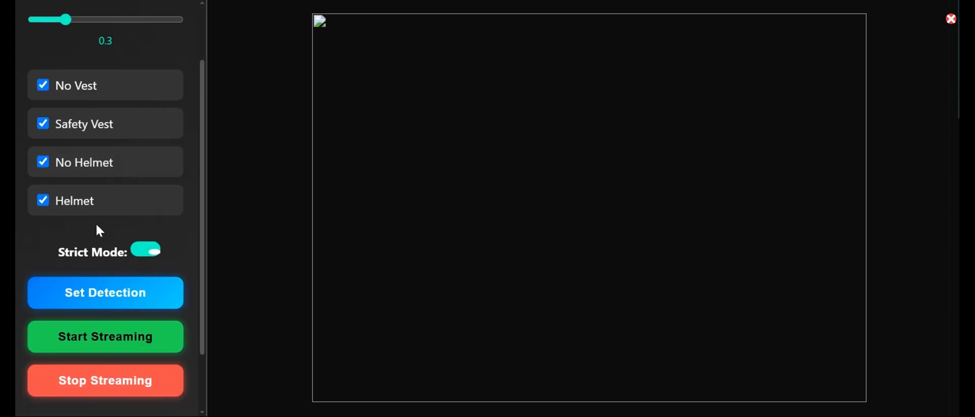
mouse_move(149, 252)
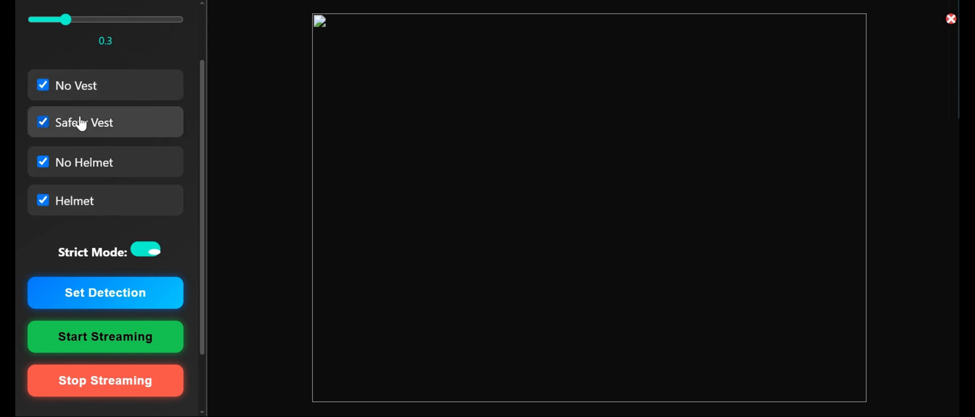
mouse_move(74, 84)
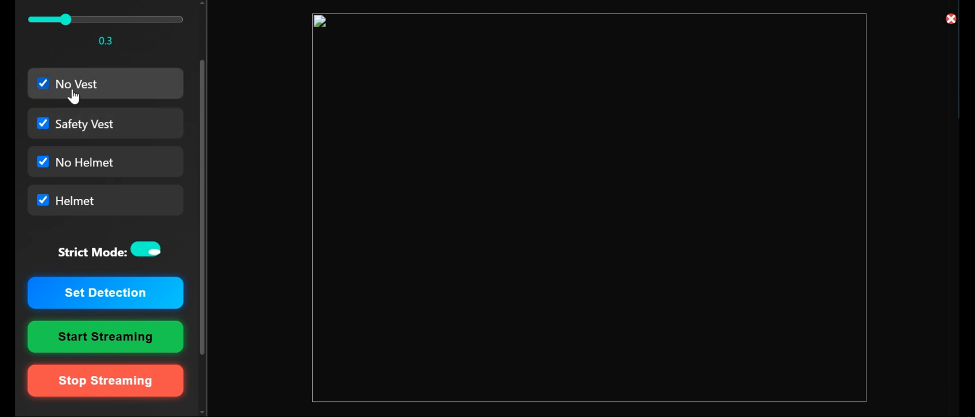
mouse_move(84, 231)
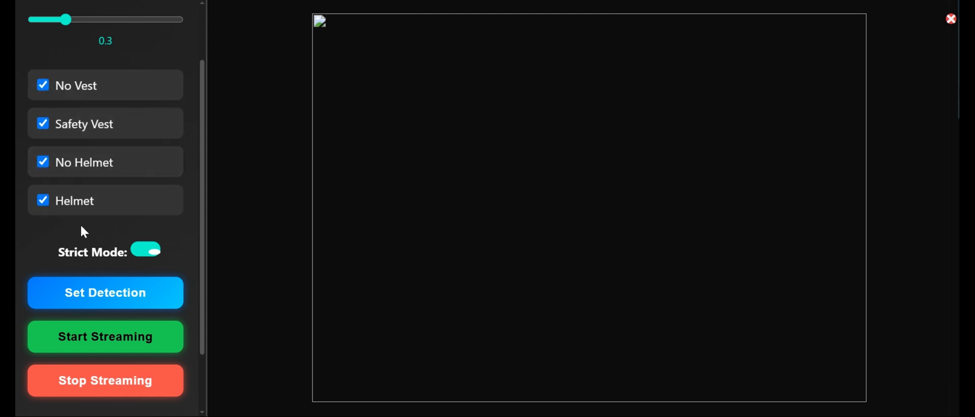
scroll(up, 3)
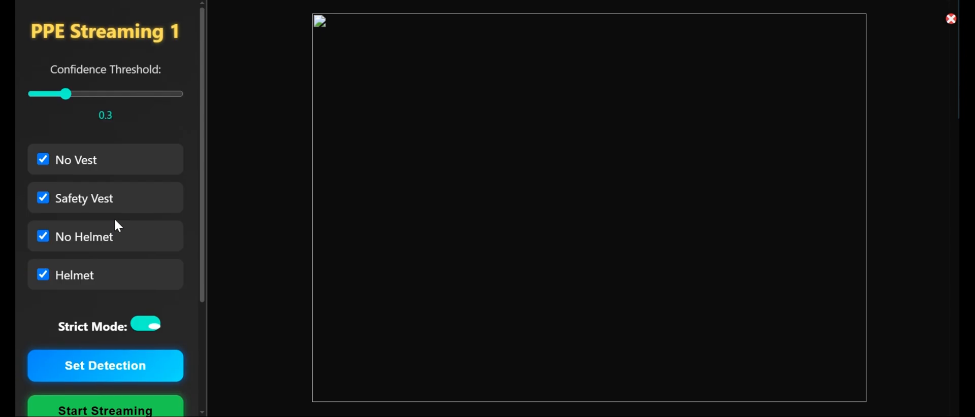
scroll(down, 3)
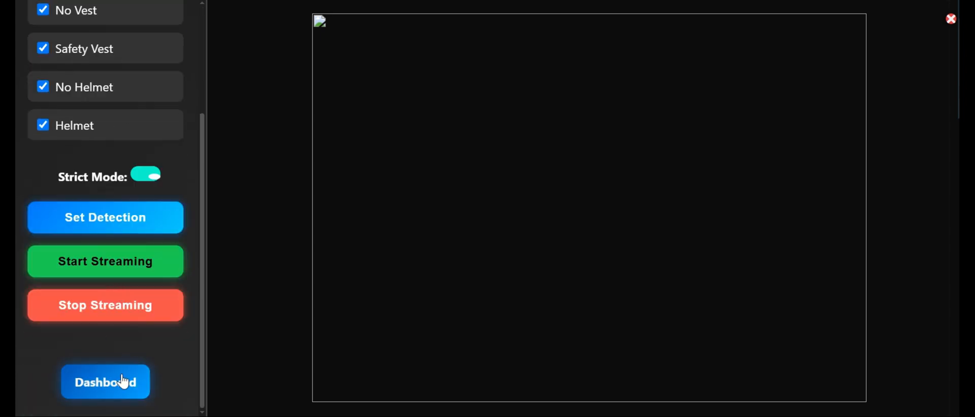
click(104, 382)
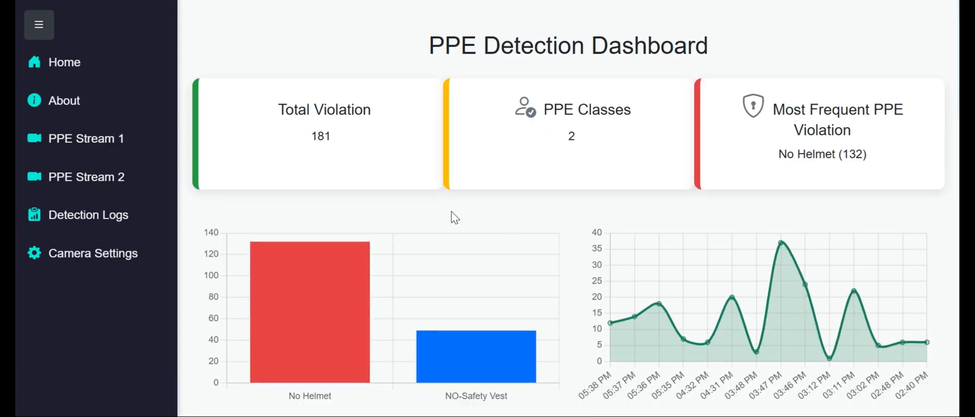
mouse_move(383, 182)
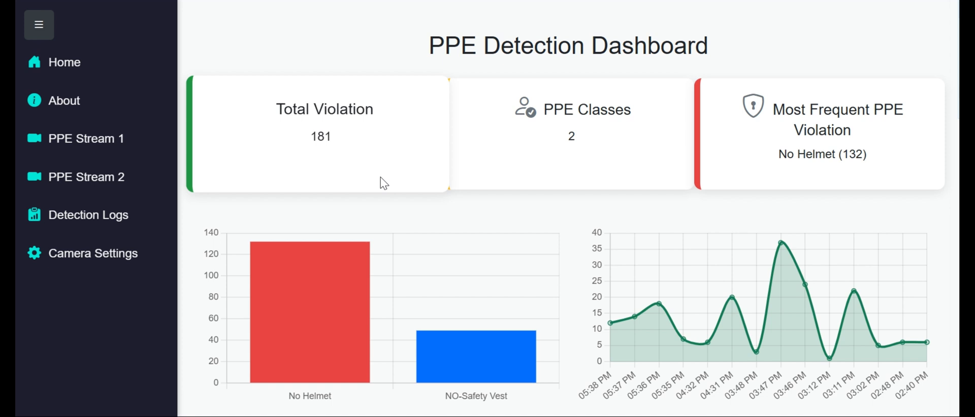
mouse_move(348, 137)
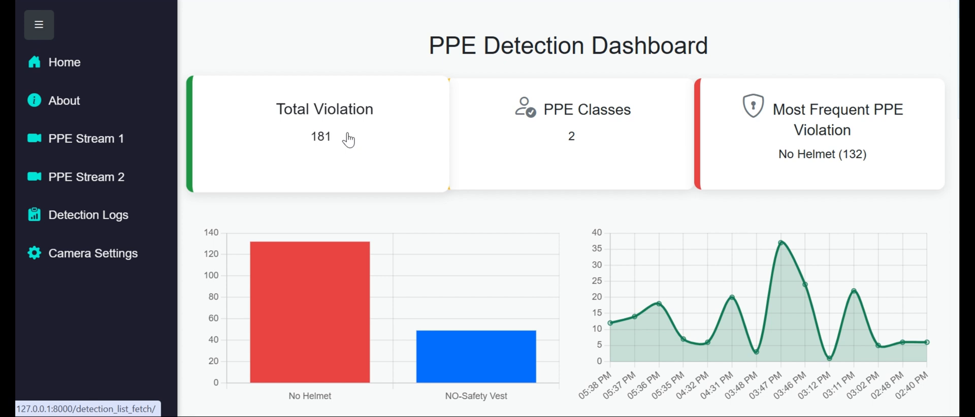
mouse_move(713, 167)
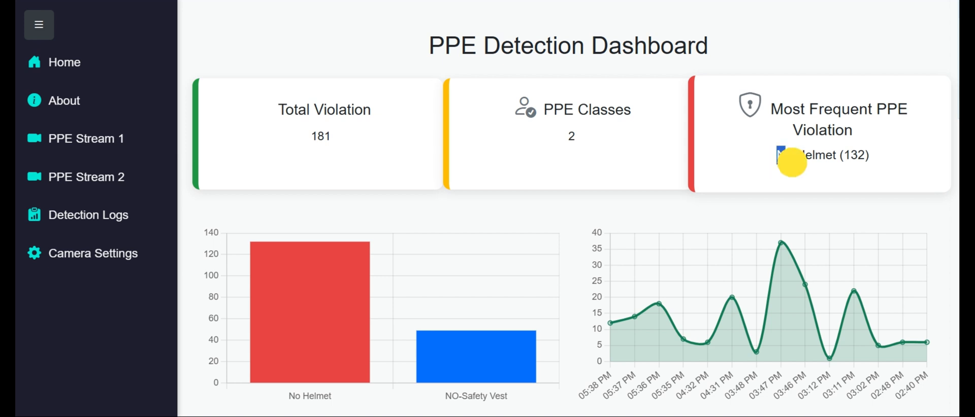
mouse_move(841, 144)
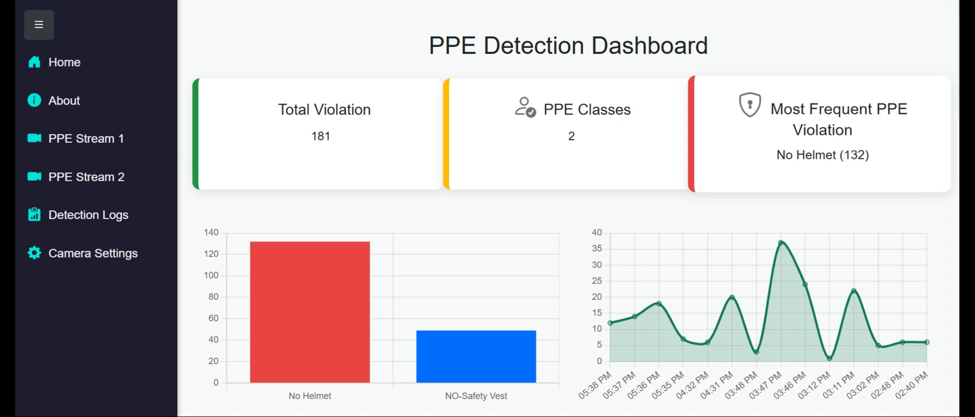
Scroll through the dashboard's per-class violation bars and the Recent Detections table.
scroll(down, 3)
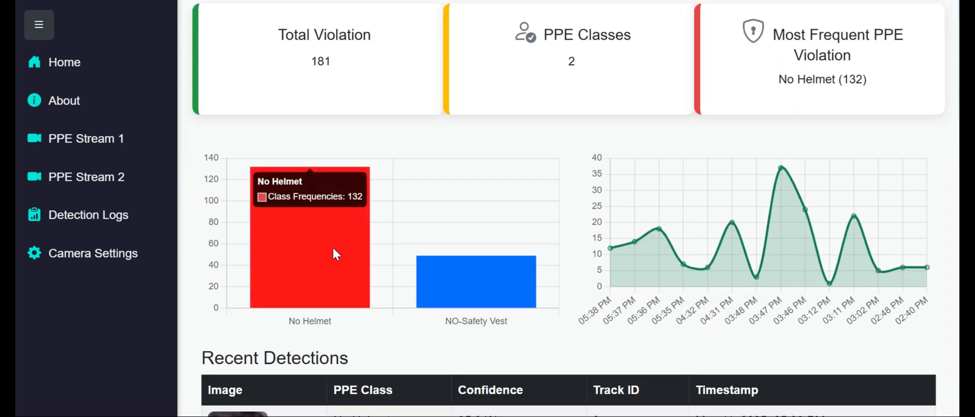
mouse_move(349, 231)
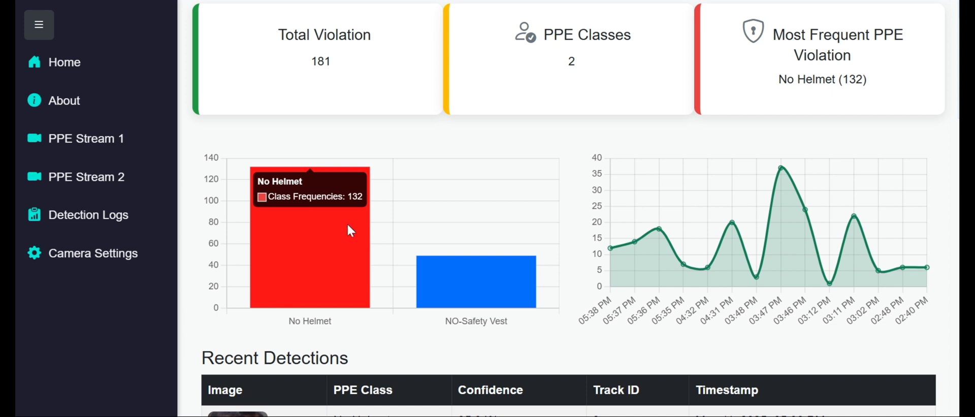
mouse_move(472, 294)
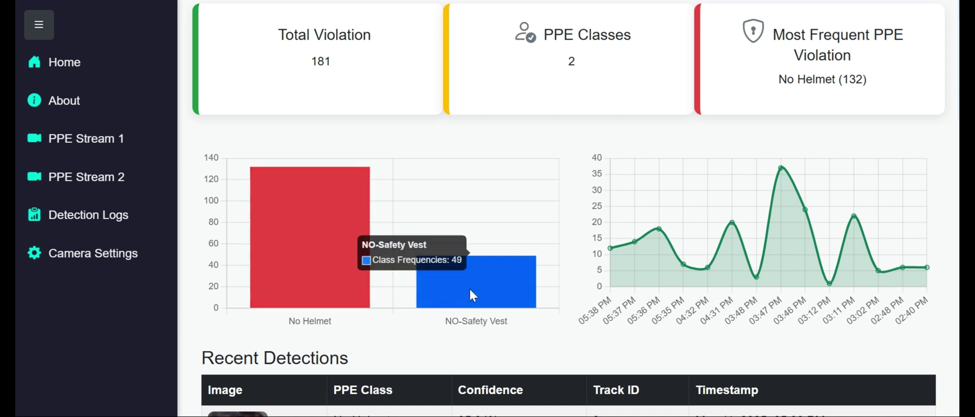
mouse_move(471, 294)
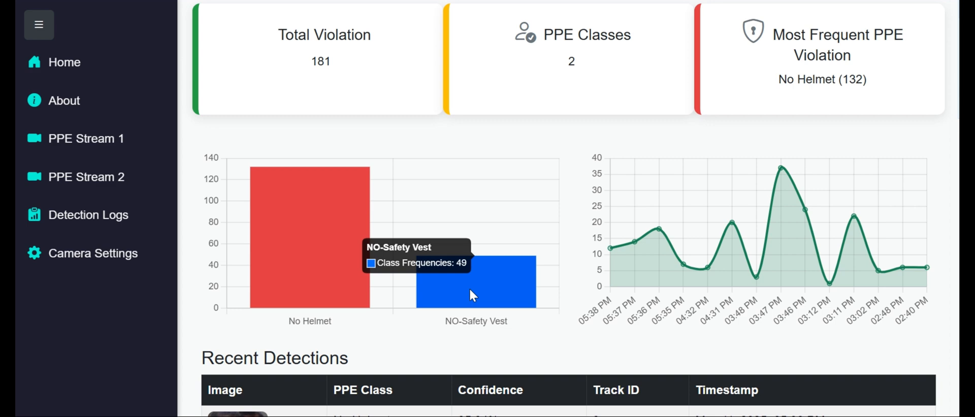
scroll(down, 3)
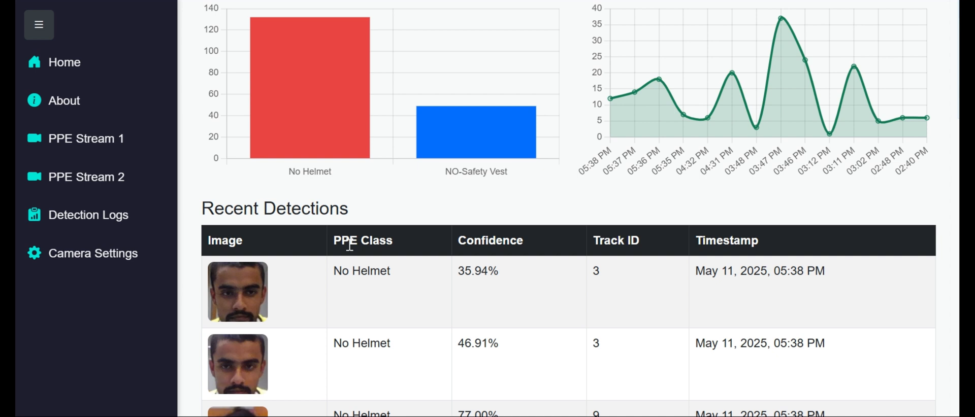
mouse_move(242, 292)
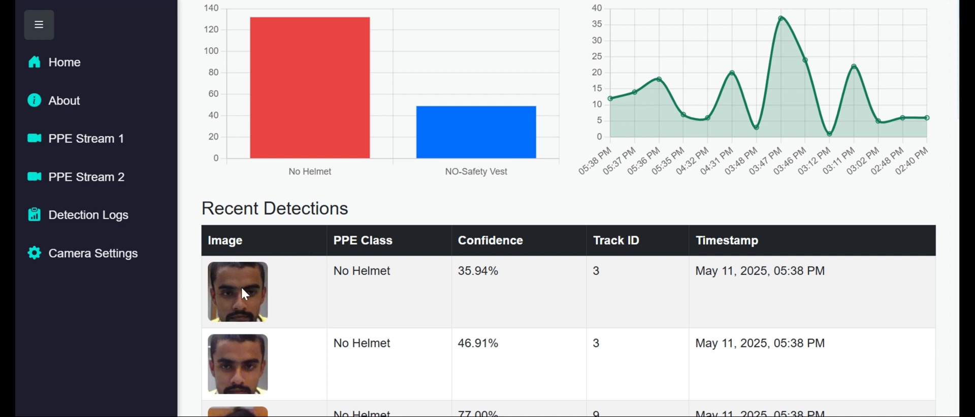
mouse_move(364, 286)
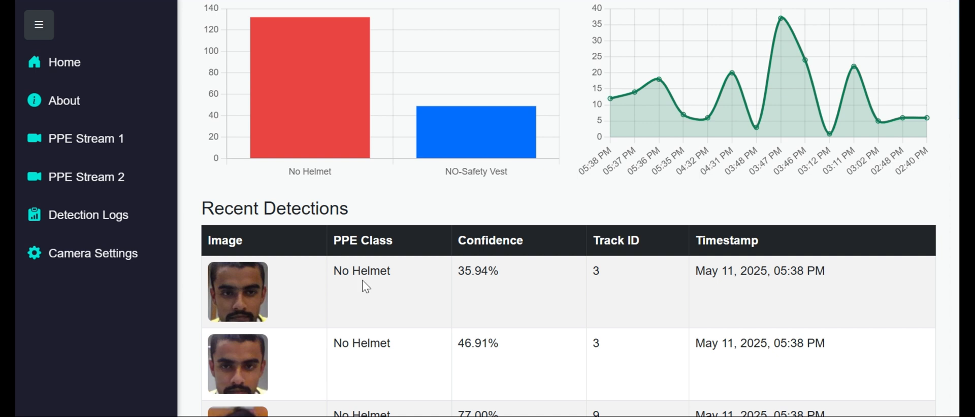
mouse_move(654, 280)
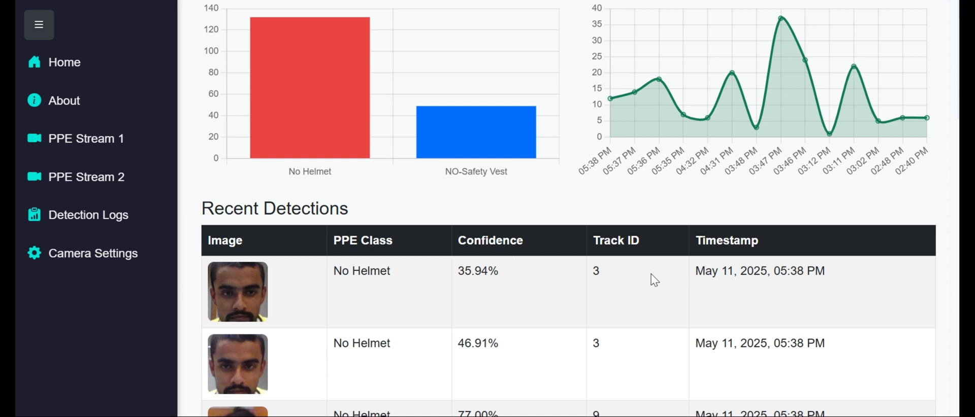
mouse_move(646, 264)
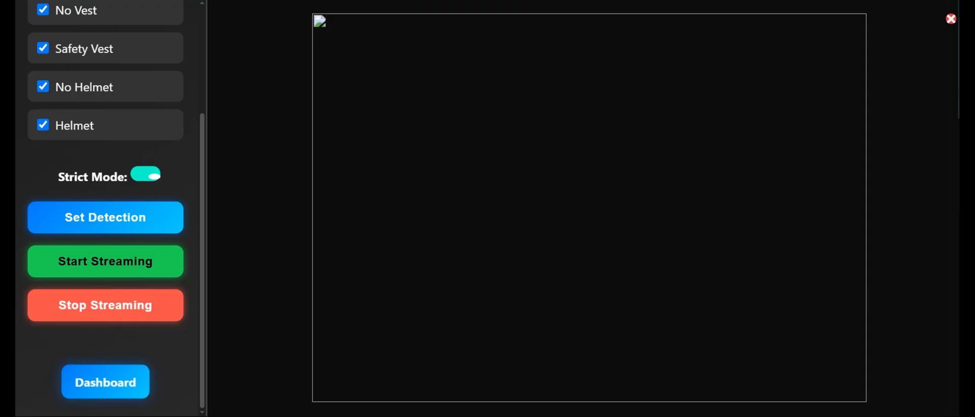
scroll(up, 3)
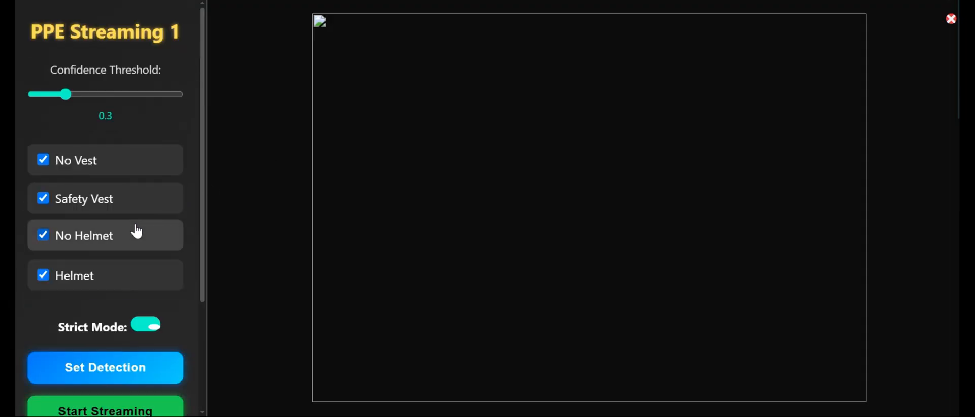
scroll(down, 3)
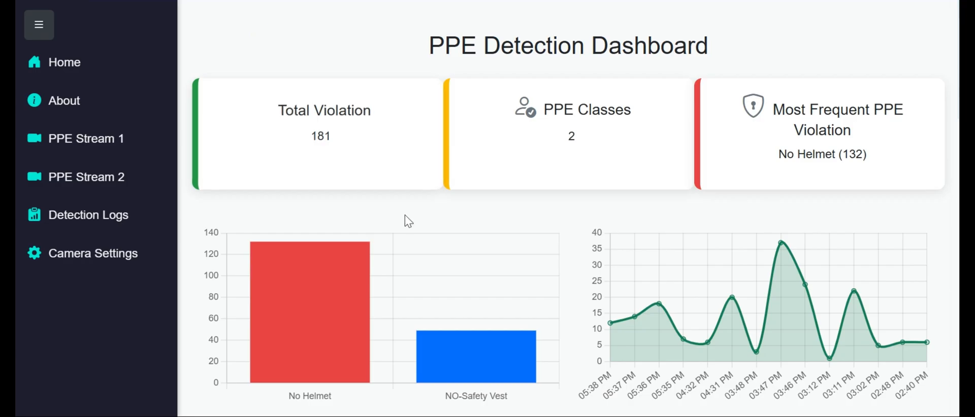
mouse_move(556, 8)
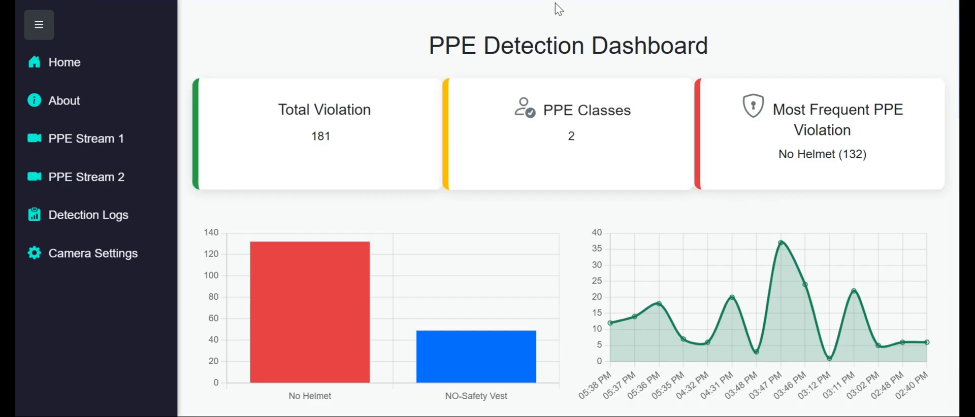
mouse_move(415, 167)
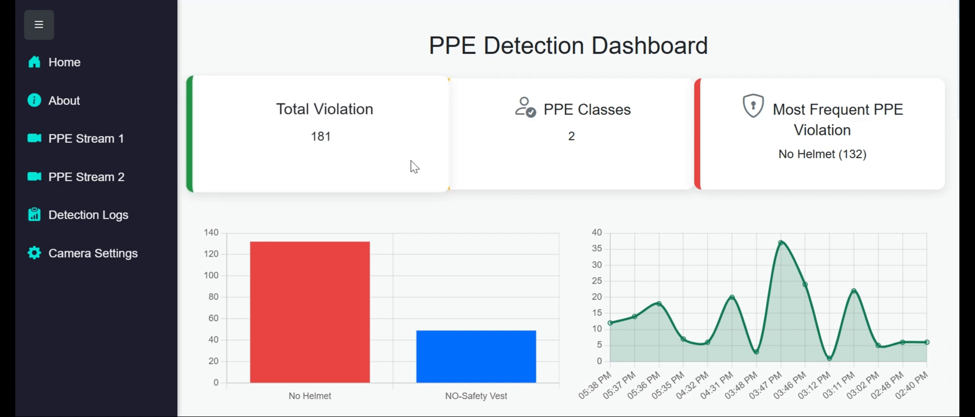
mouse_move(531, 234)
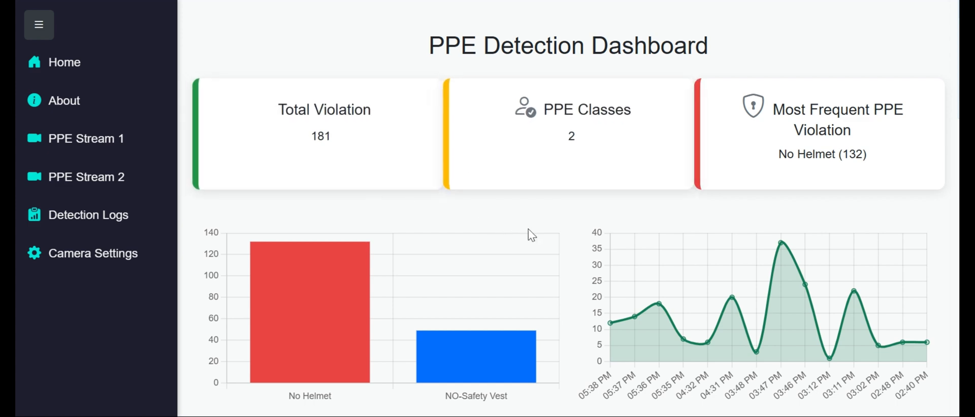
Scroll to the bottom of Recent Detections and bring up the Total Violation Summary from ID 181.
scroll(down, 3)
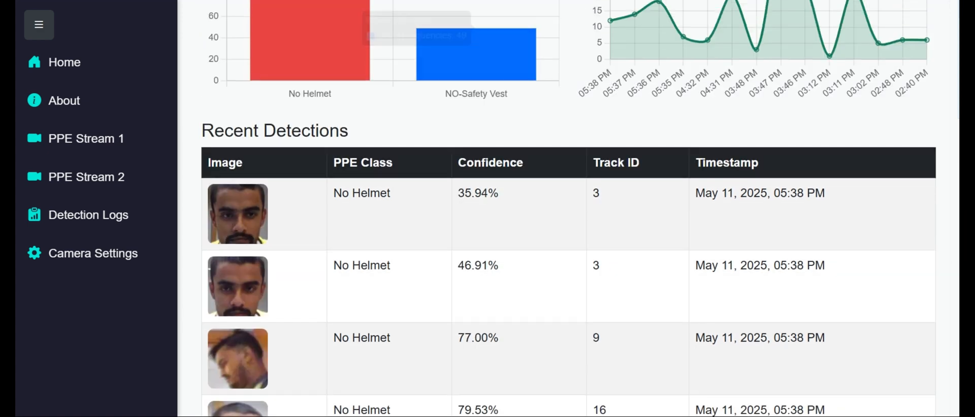
scroll(down, 3)
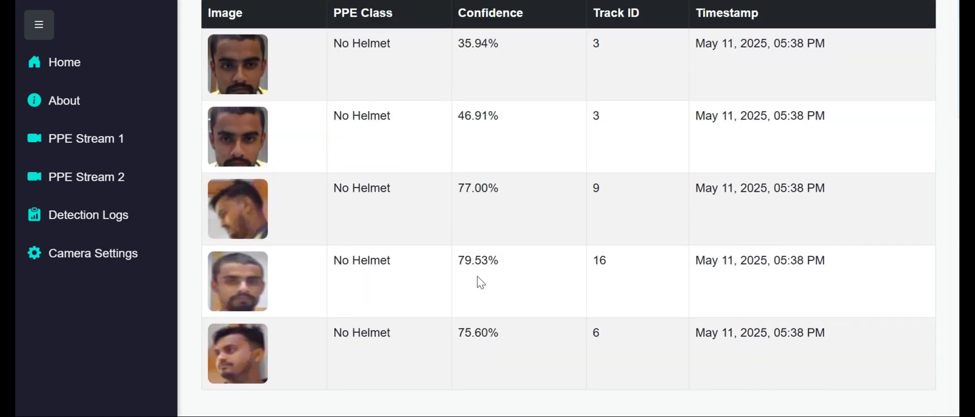
click(64, 62)
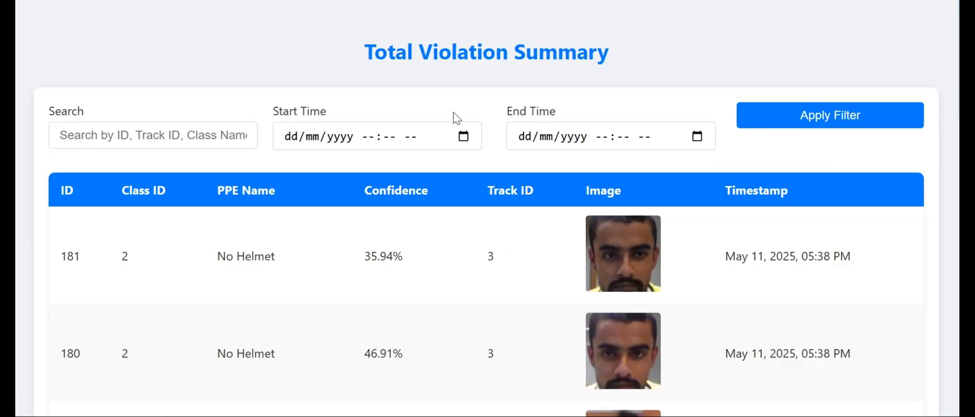
mouse_move(143, 166)
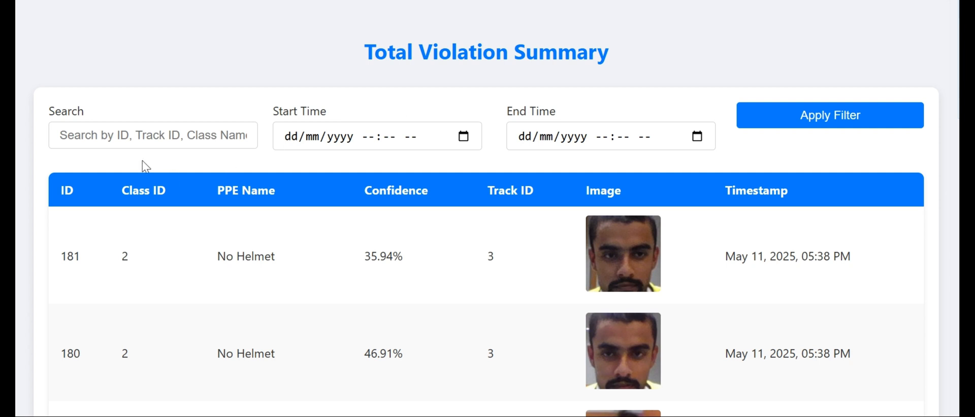
click(153, 136)
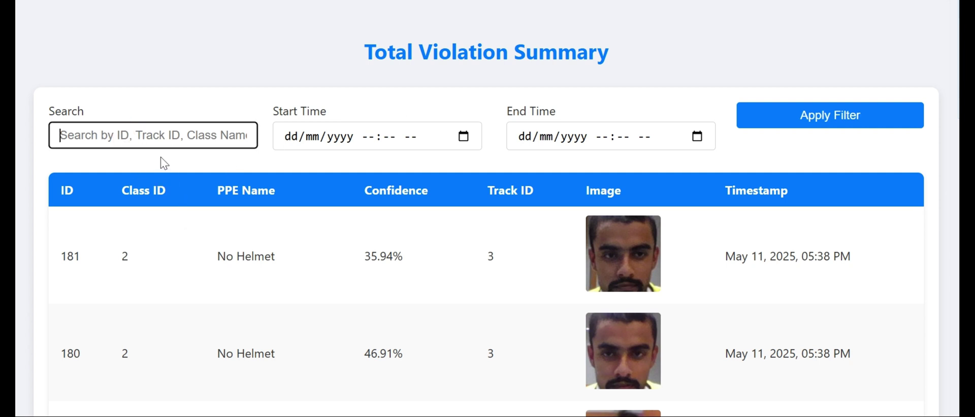
text(hel)
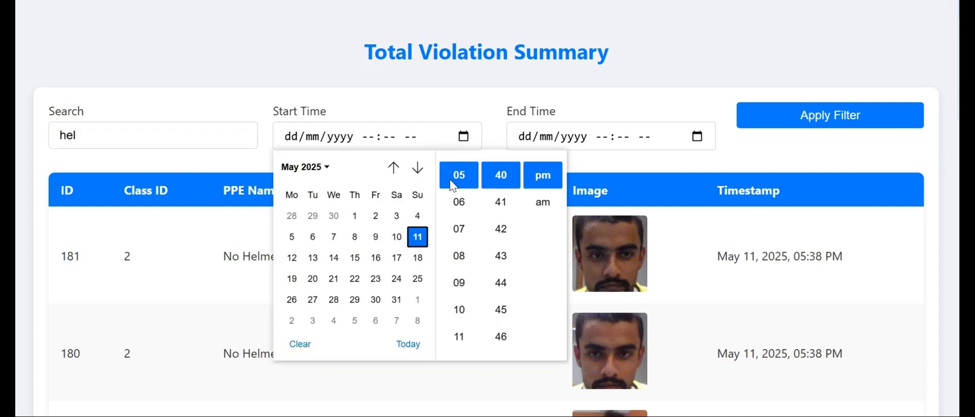
click(417, 236)
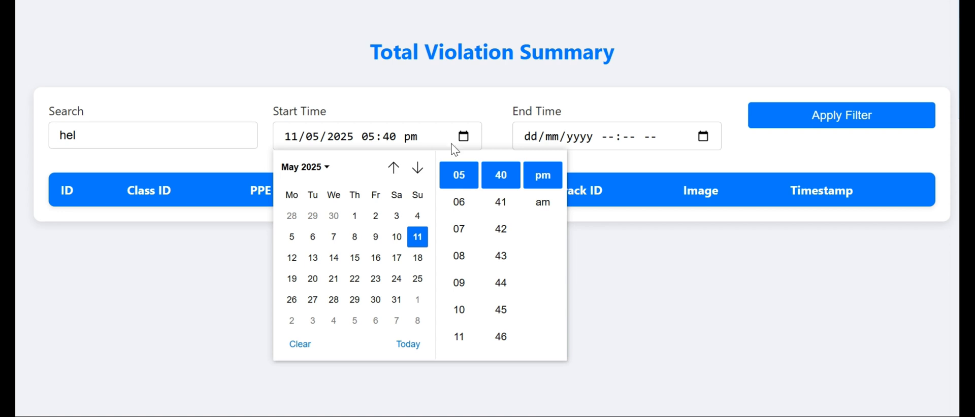
click(298, 344)
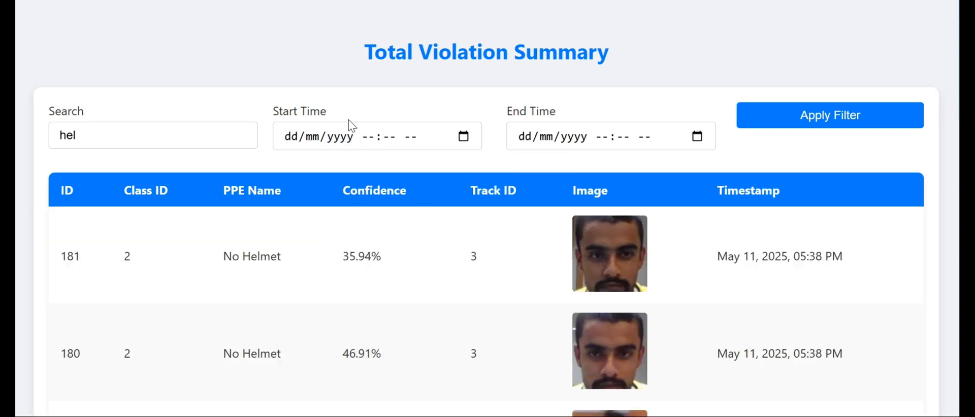
mouse_move(431, 228)
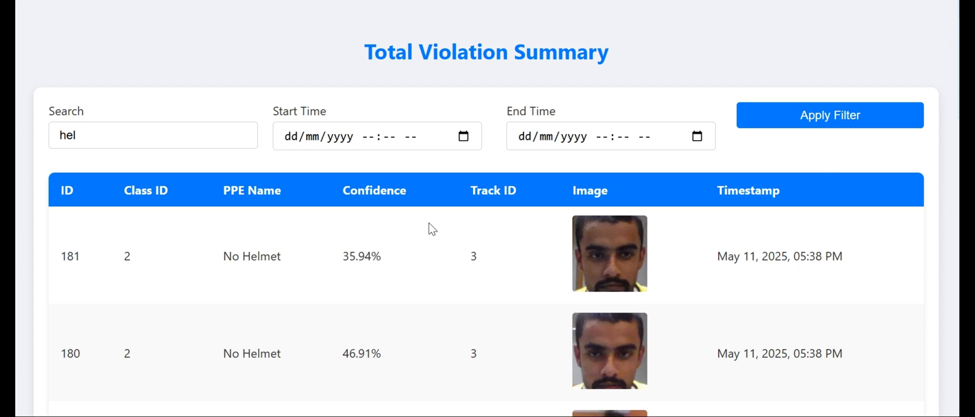
mouse_move(276, 245)
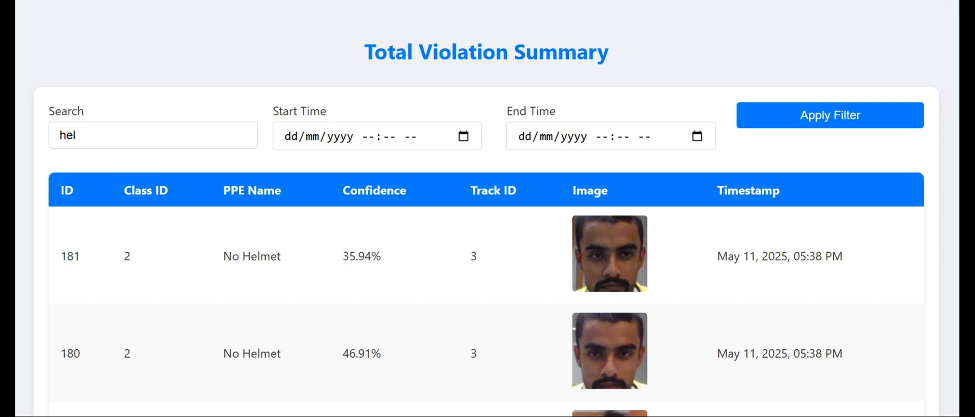
mouse_move(244, 230)
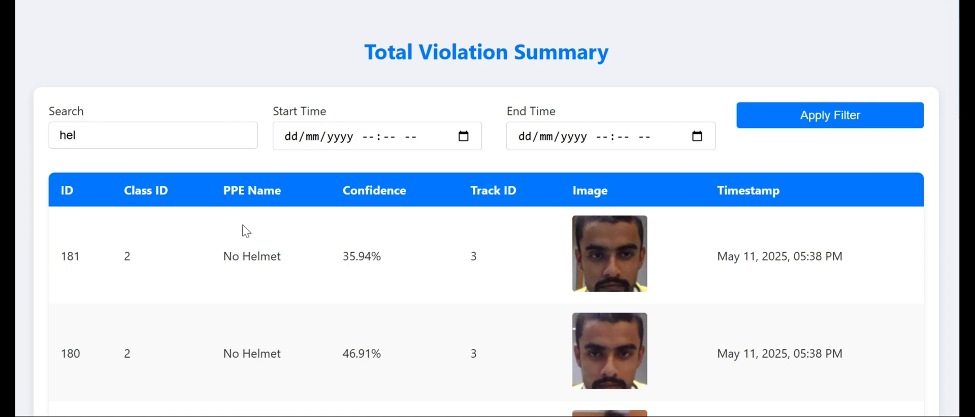
mouse_move(525, 268)
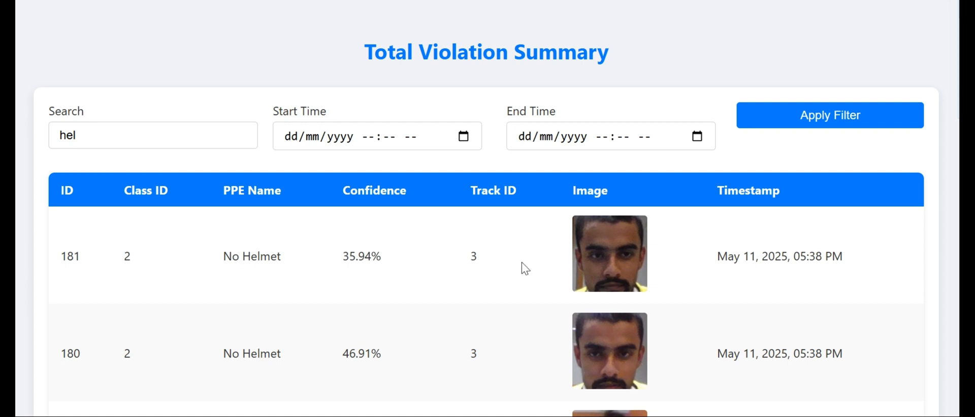
mouse_move(591, 258)
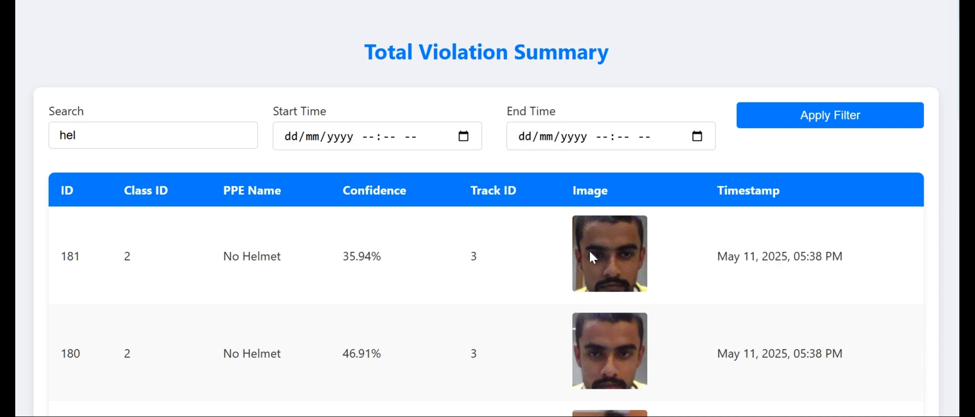
scroll(down, 3)
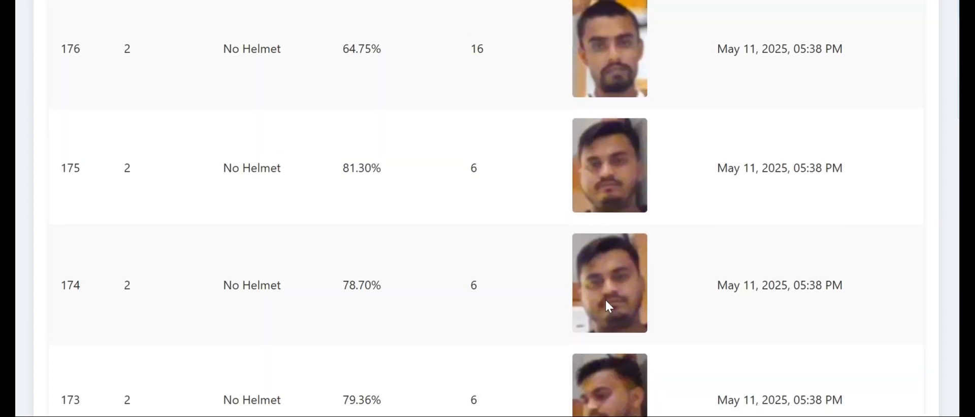
scroll(up, 3)
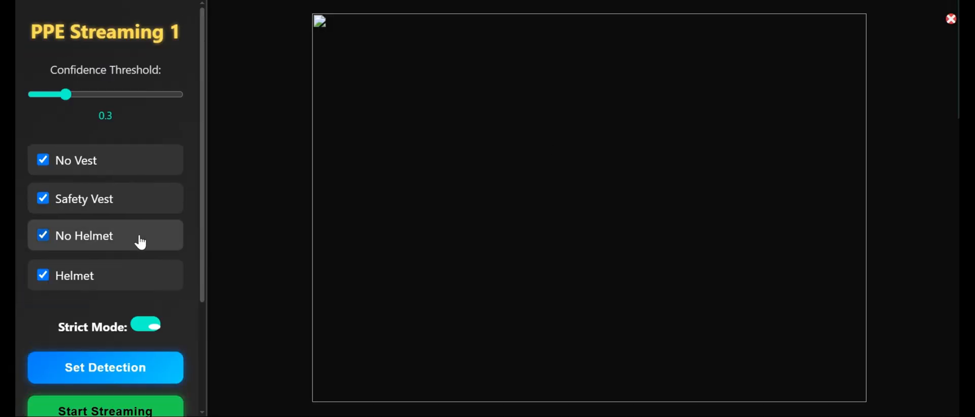
scroll(down, 3)
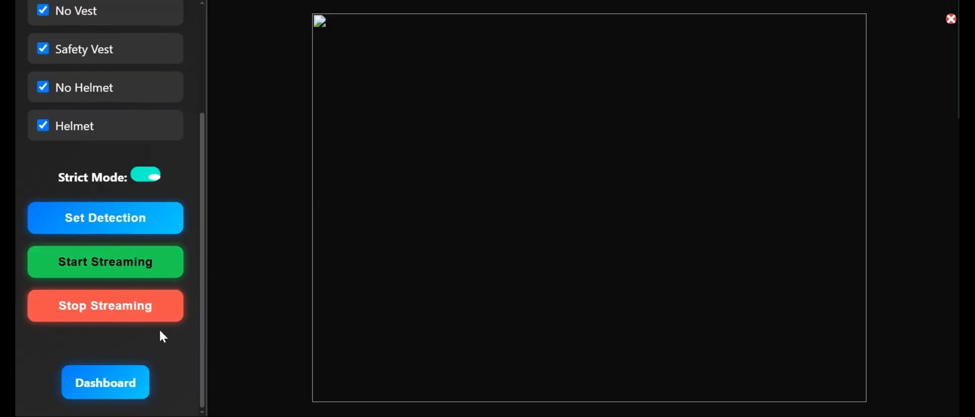
mouse_move(163, 311)
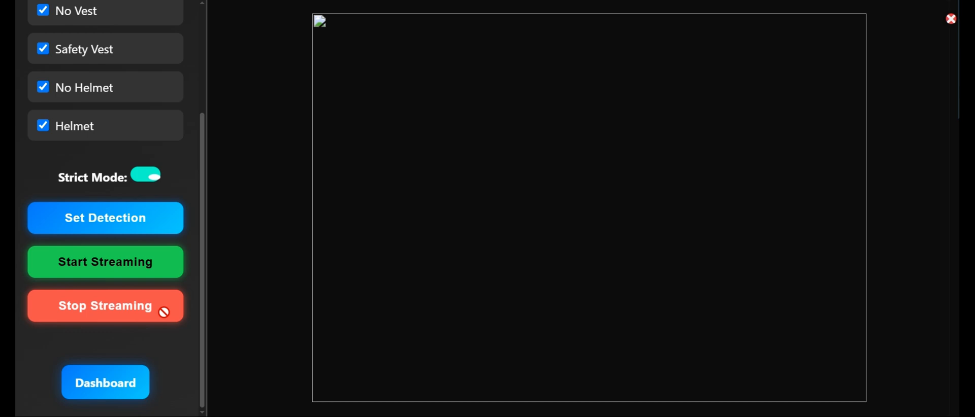
click(104, 383)
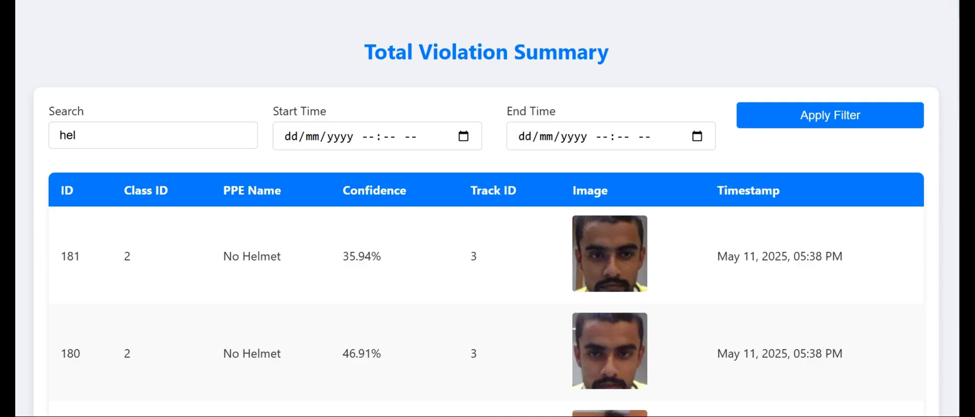
Go back from the violation summary to the dashboard showing 181 violations, No Helmet (132) highest.
scroll(down, 3)
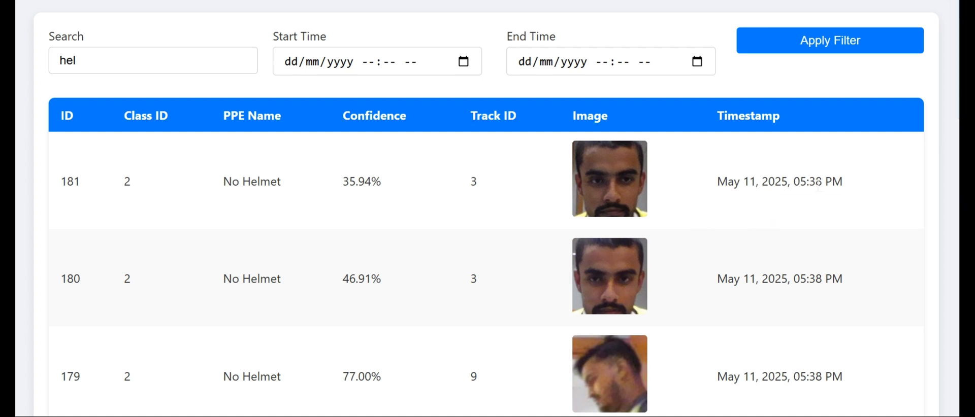
mouse_move(383, 193)
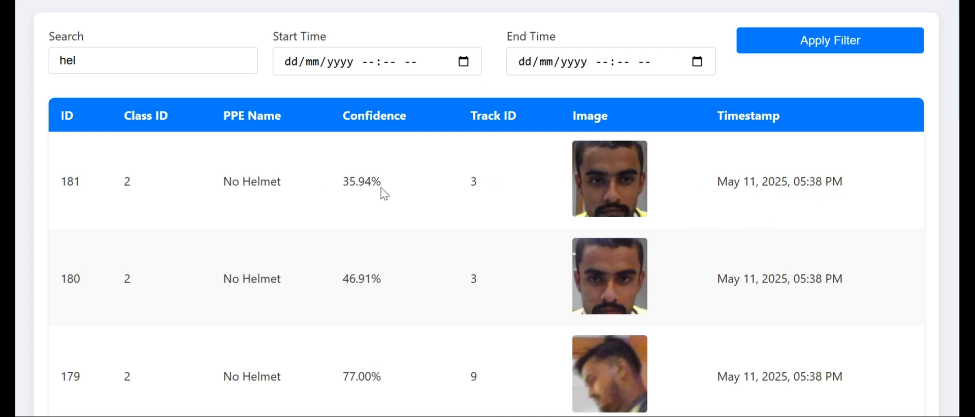
mouse_move(261, 259)
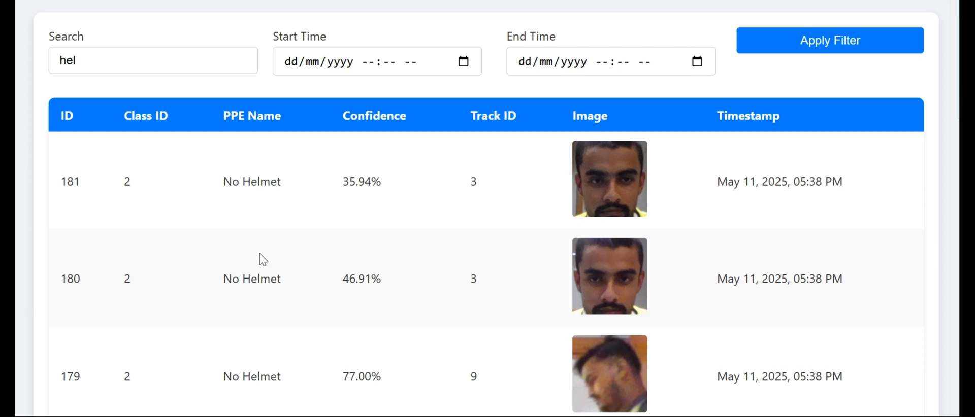
scroll(up, 3)
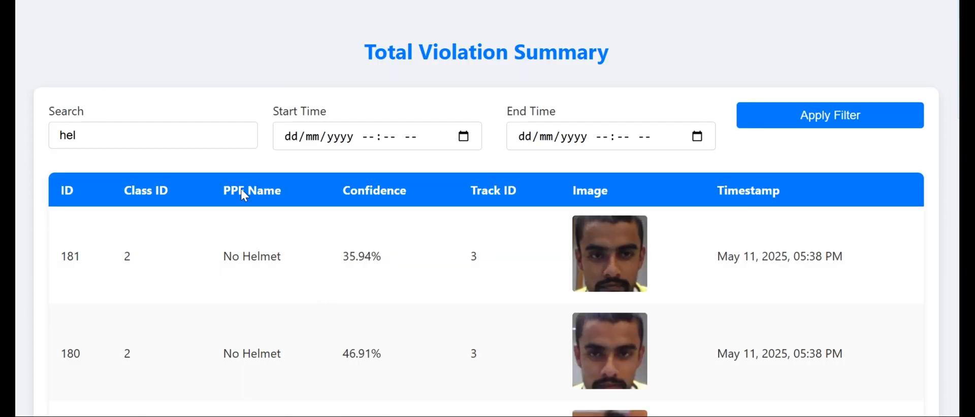
click(64, 62)
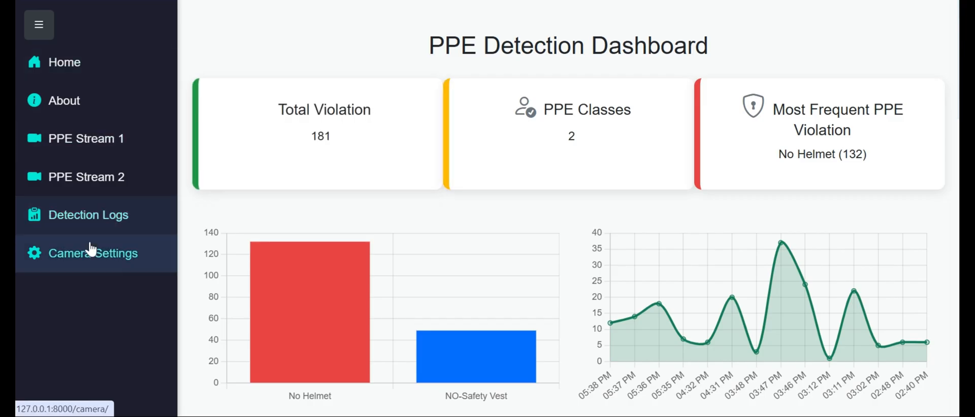
Go to Camera Settings with its two sources and bring up the Add Camera form.
click(94, 253)
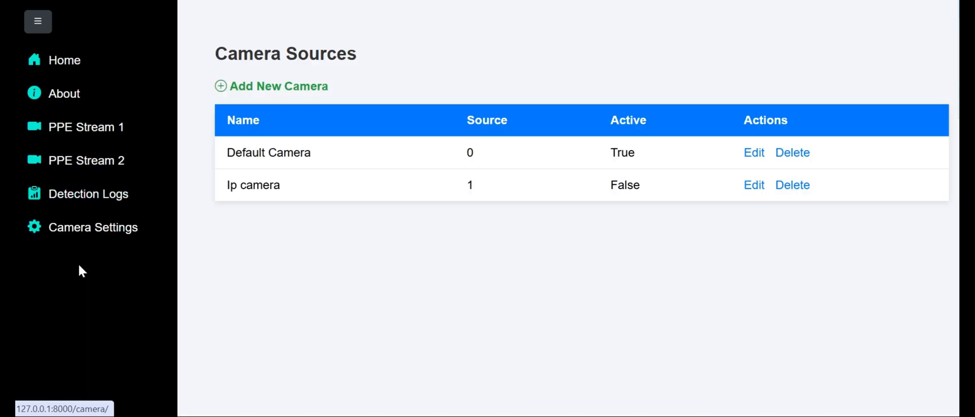
mouse_move(353, 155)
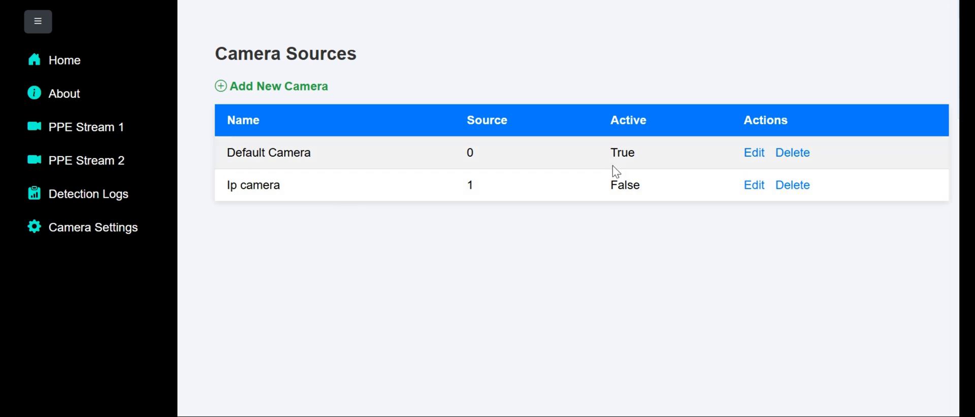
mouse_move(489, 157)
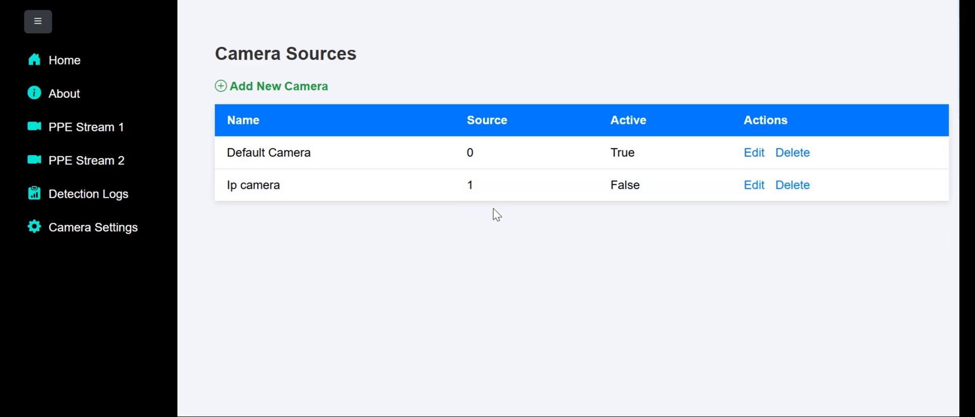
click(278, 86)
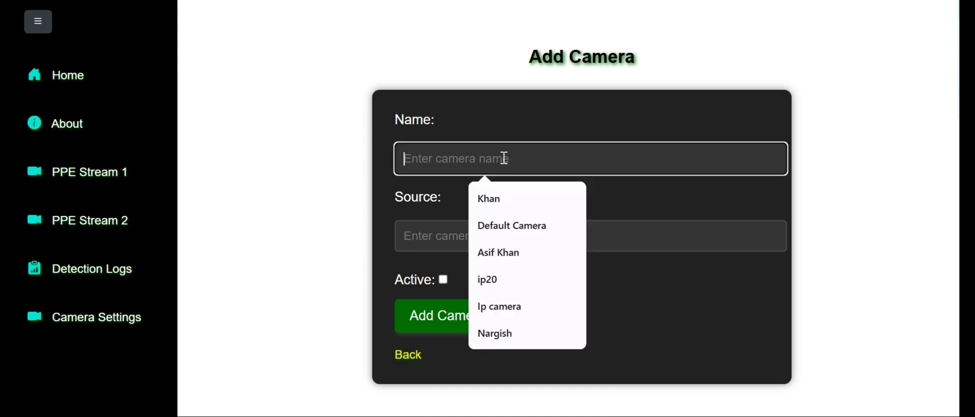
Pick Default Camera as the name, then abandon the form and return to the dashboard.
click(511, 225)
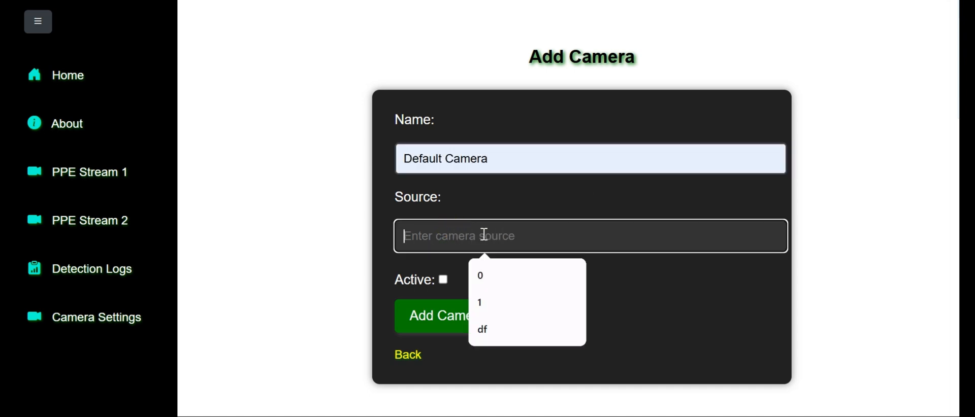
mouse_move(506, 225)
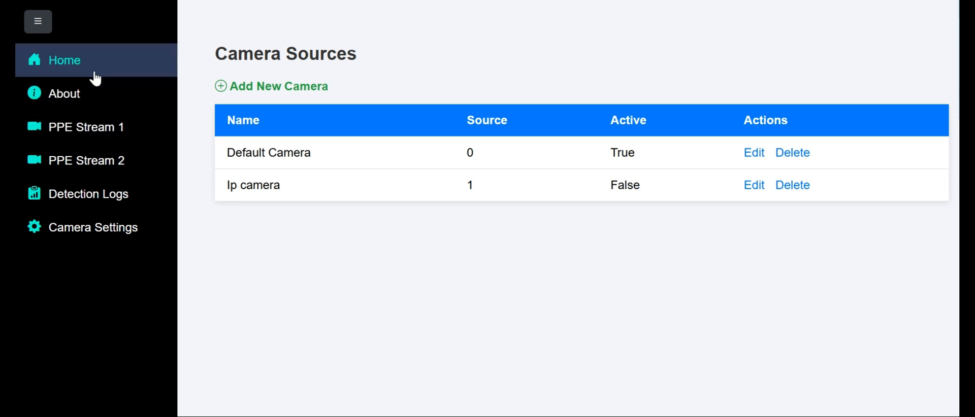
click(64, 60)
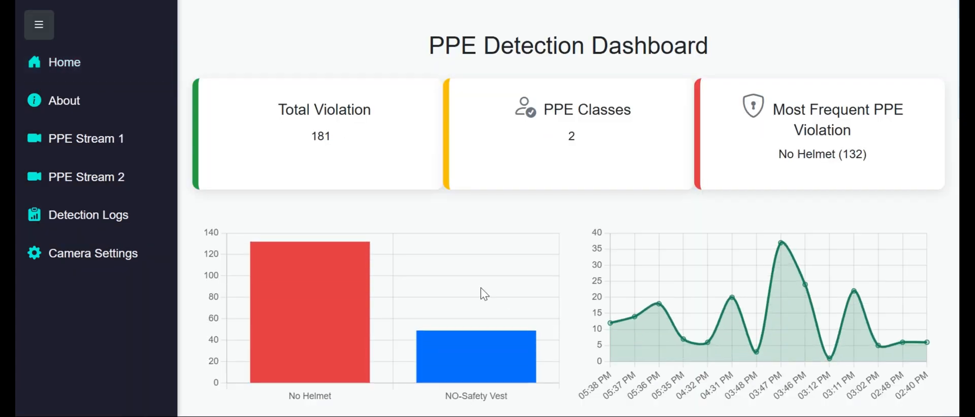